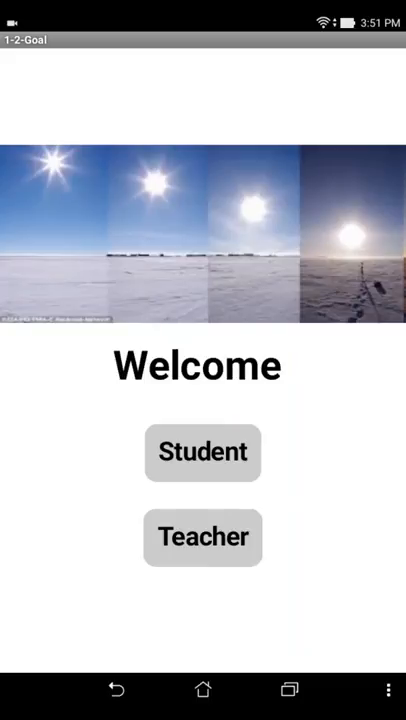
# - Choose the Student role to begin the Pre-Assessment Test
pyautogui.click(202, 452)
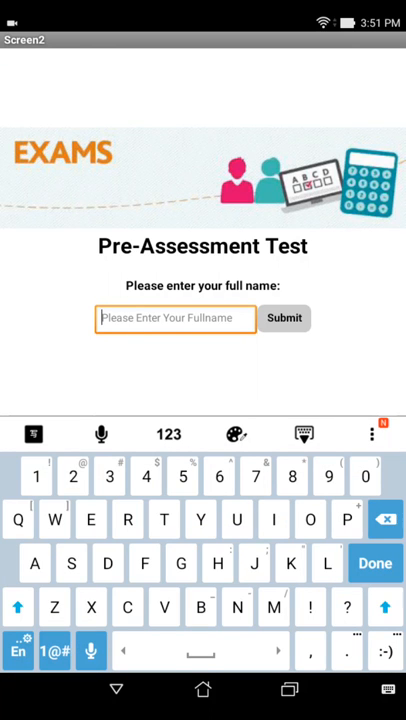
# - Enter the student name 'Ke' in the full-name field
pyautogui.write('Ke')
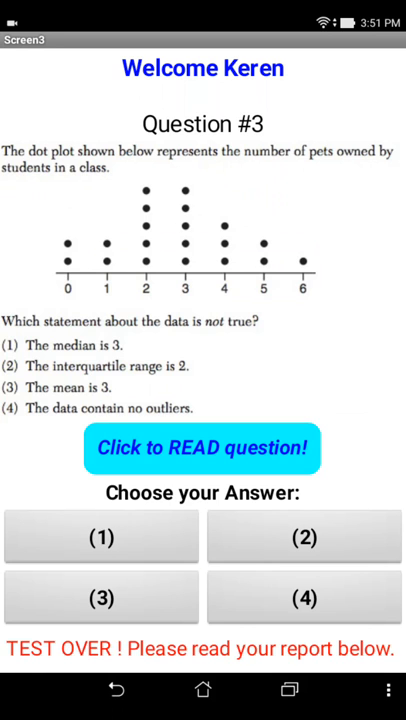
# - Review the 2-of-3 (67%) test report and return to the Welcome screen via Main
pyautogui.scroll(-3)
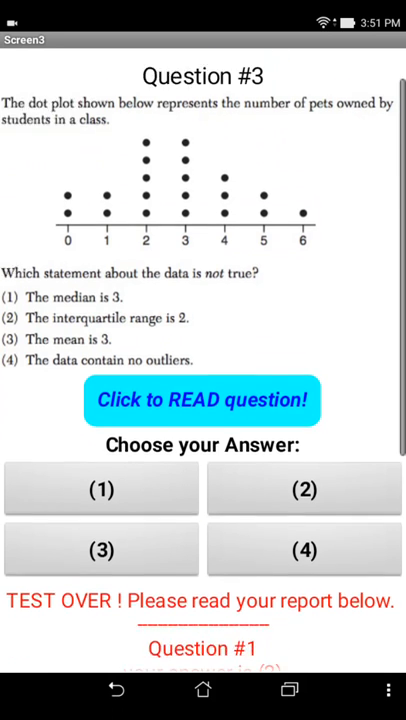
pyautogui.scroll(-3)
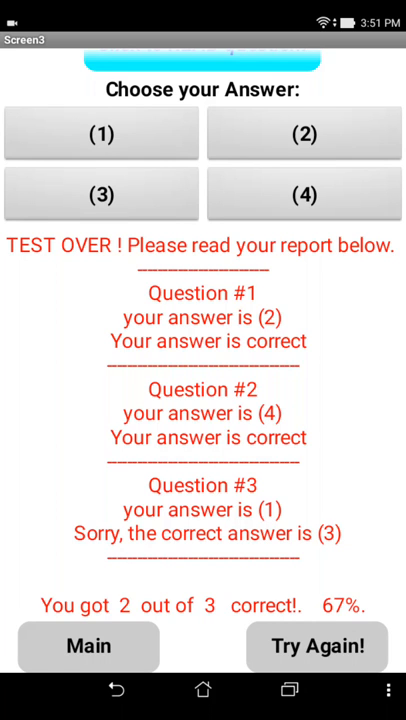
pyautogui.click(88, 646)
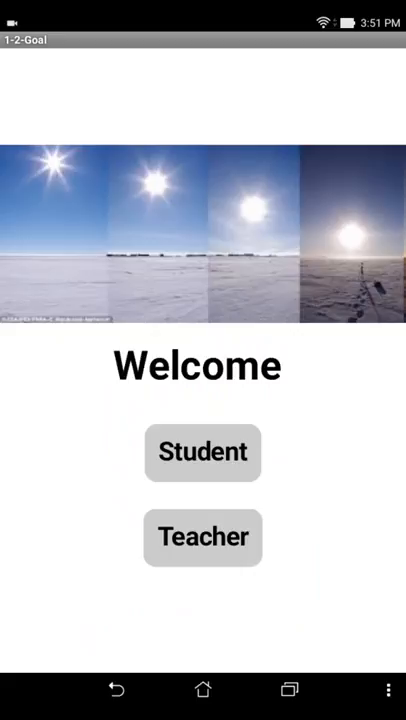
pyautogui.click(202, 536)
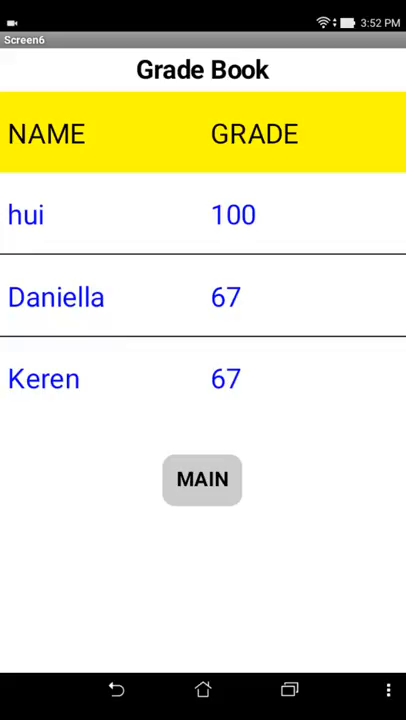
pyautogui.click(202, 480)
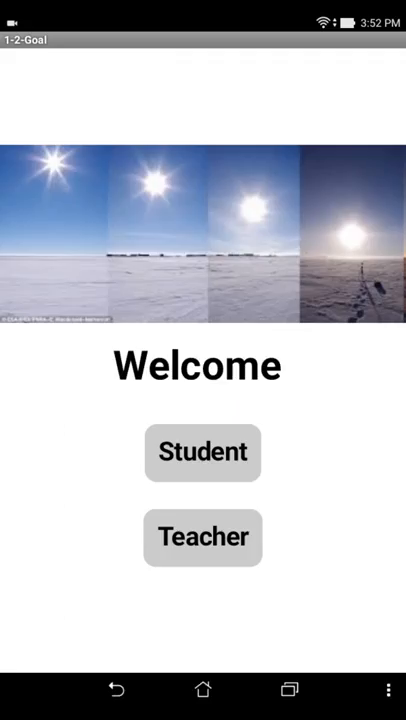